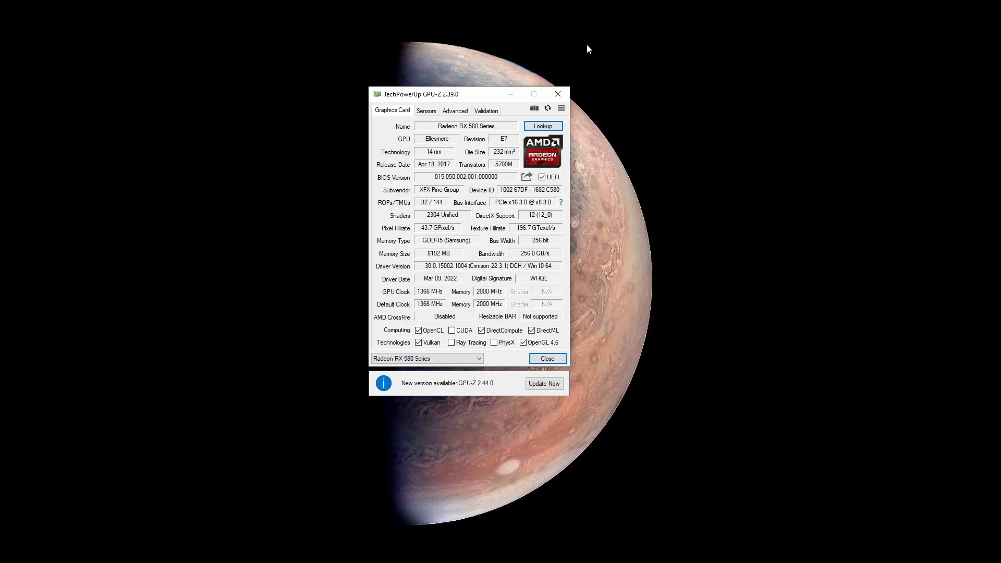
mouse_move(554, 61)
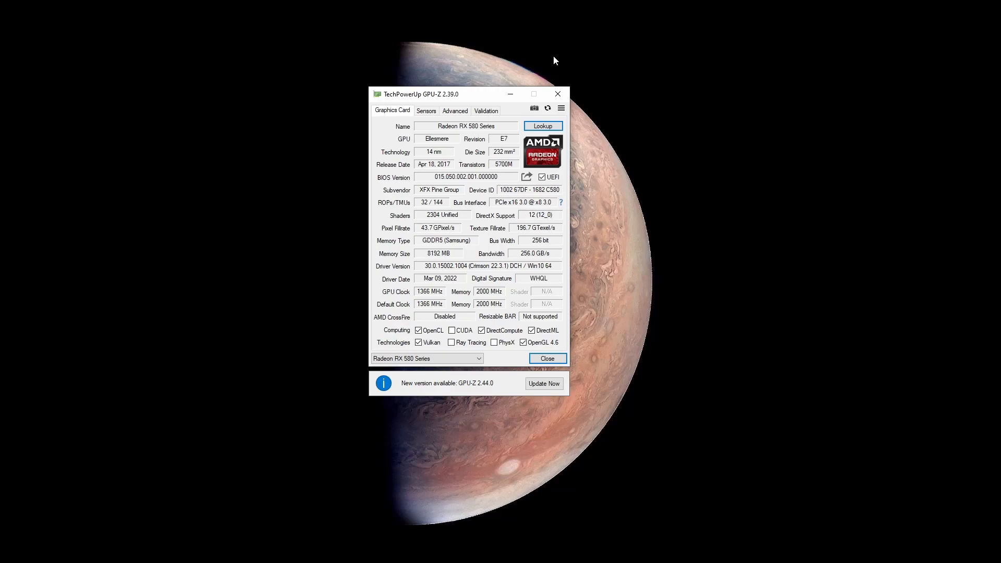
mouse_move(491, 141)
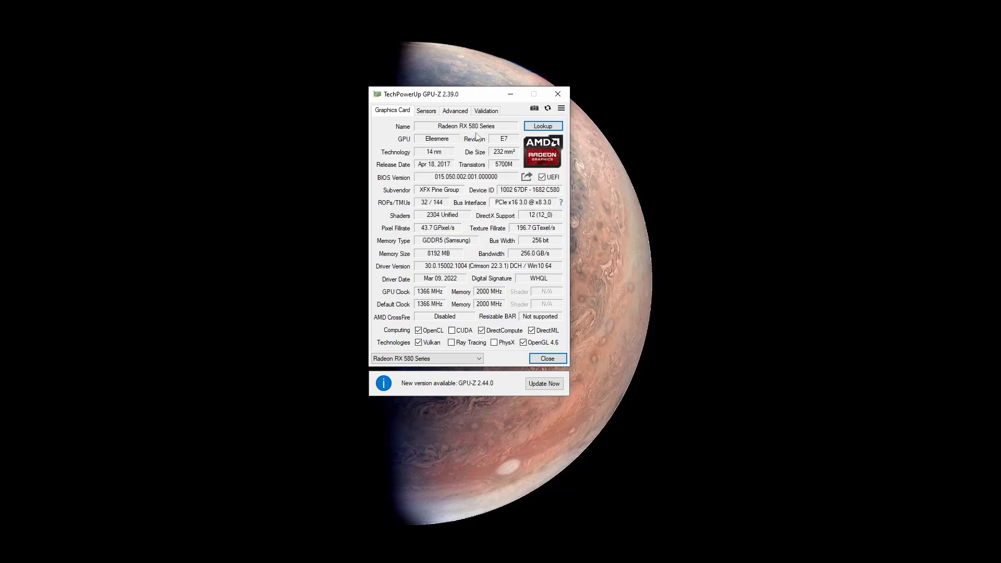
mouse_move(451, 126)
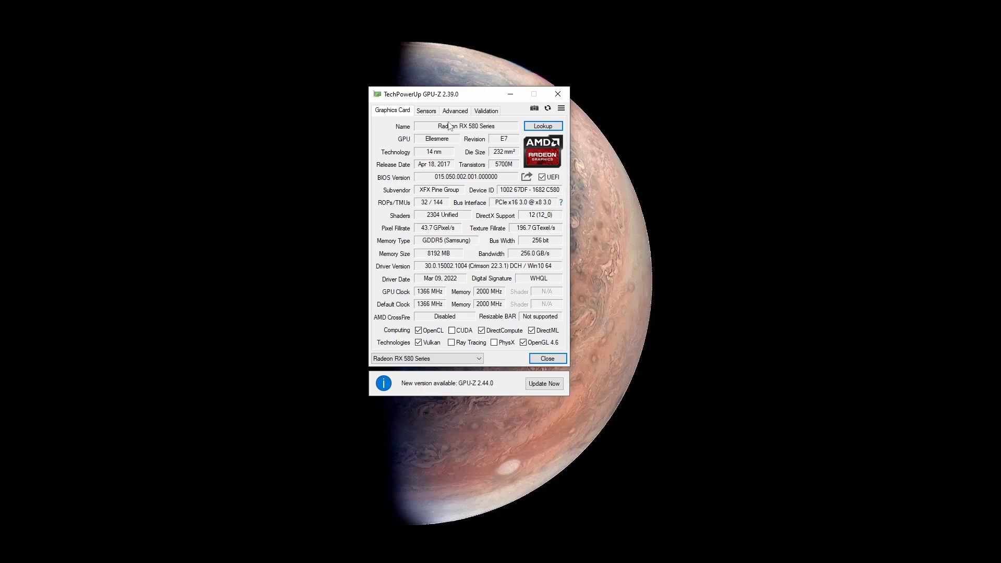
- Show the Radeon RX 580's live sensor graphs: 794.9 MHz clock, 29.0 °C, 0 % load
left_click(425, 111)
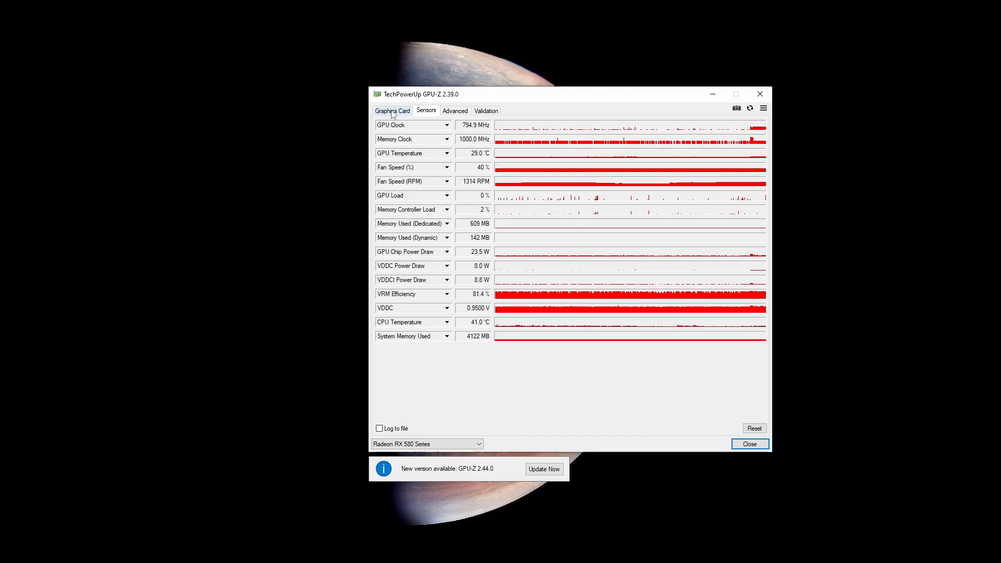
- Return to the Radeon RX 580 card overview showing its BIOS version
left_click(392, 110)
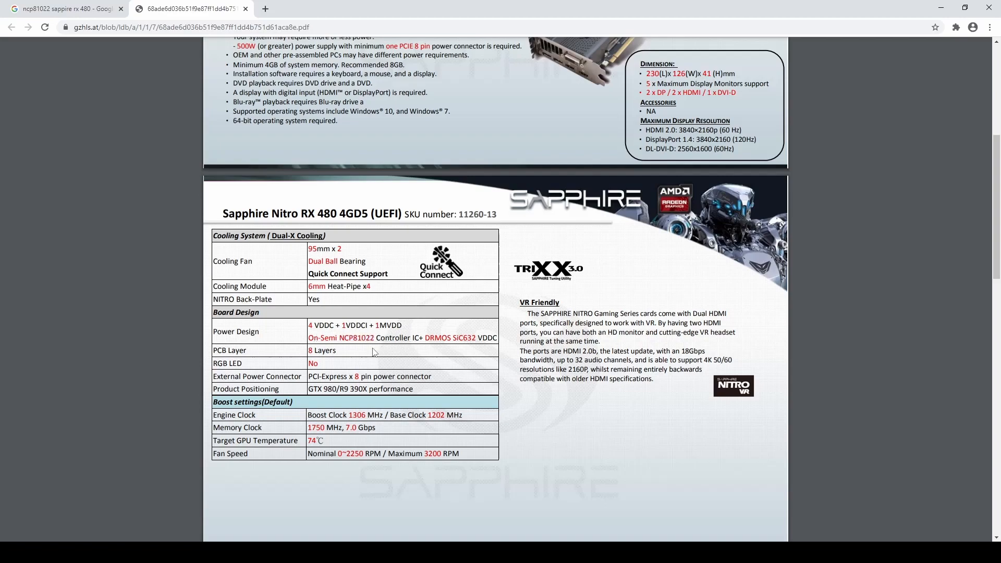
mouse_move(345, 343)
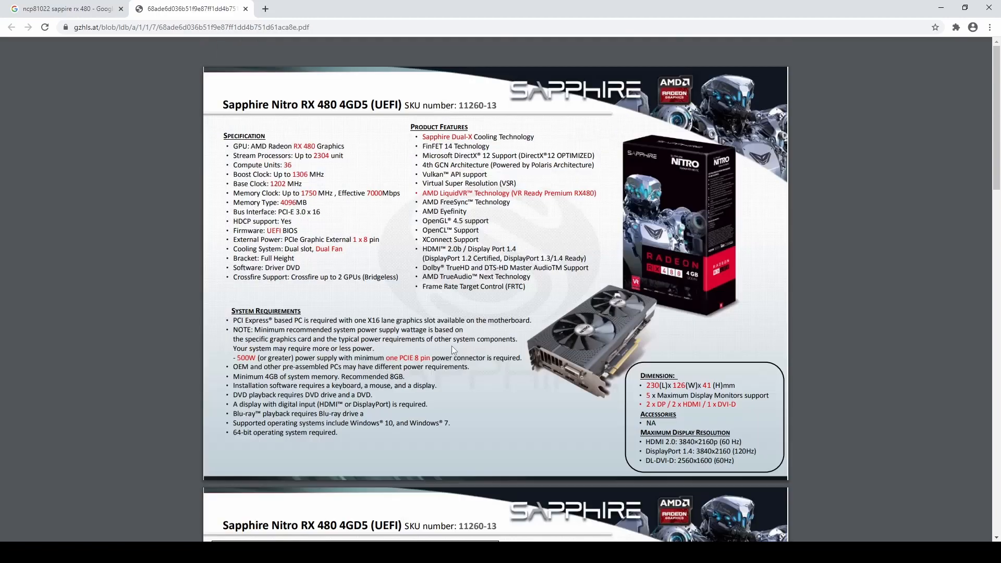
scroll("down", 3)
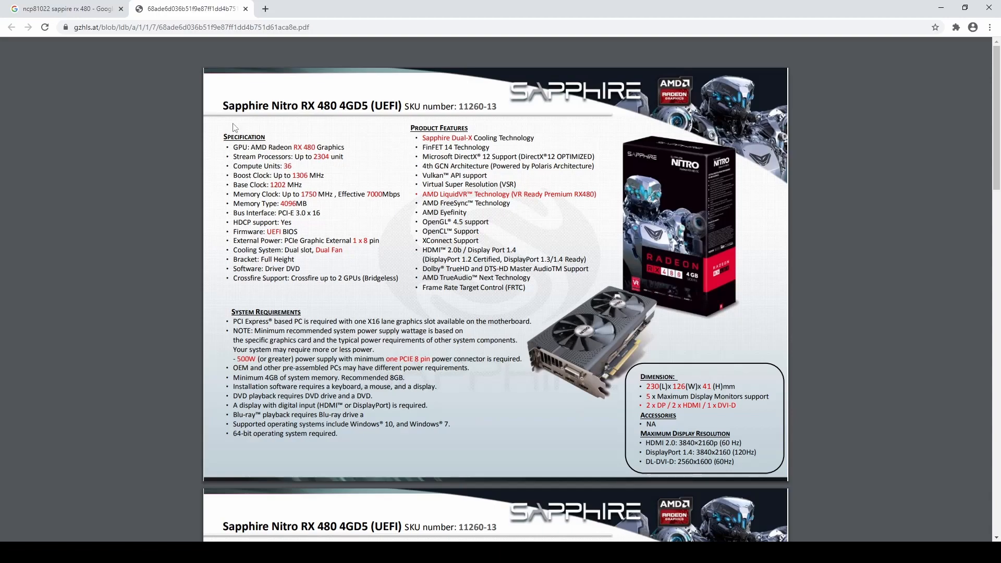
mouse_move(300, 116)
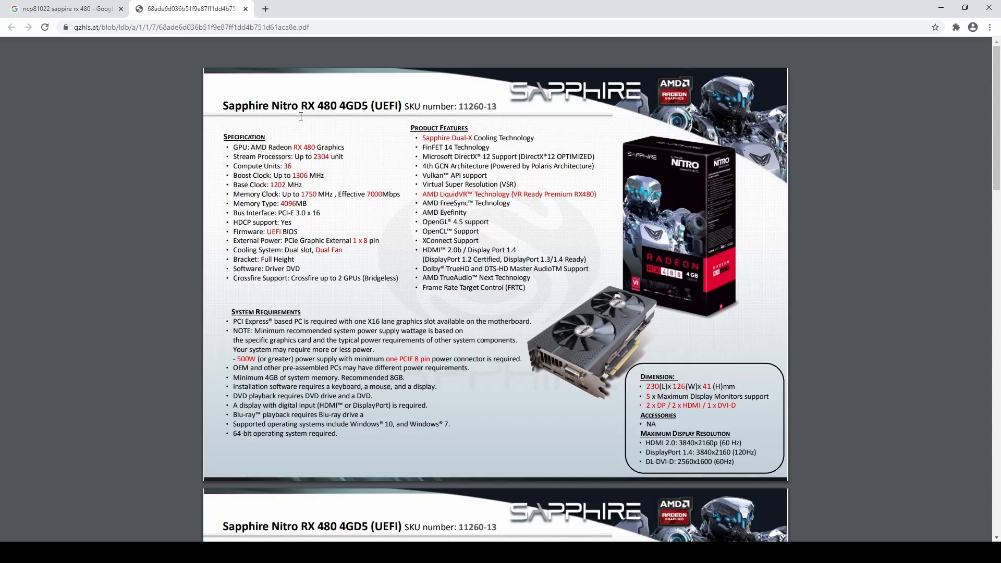
mouse_move(460, 193)
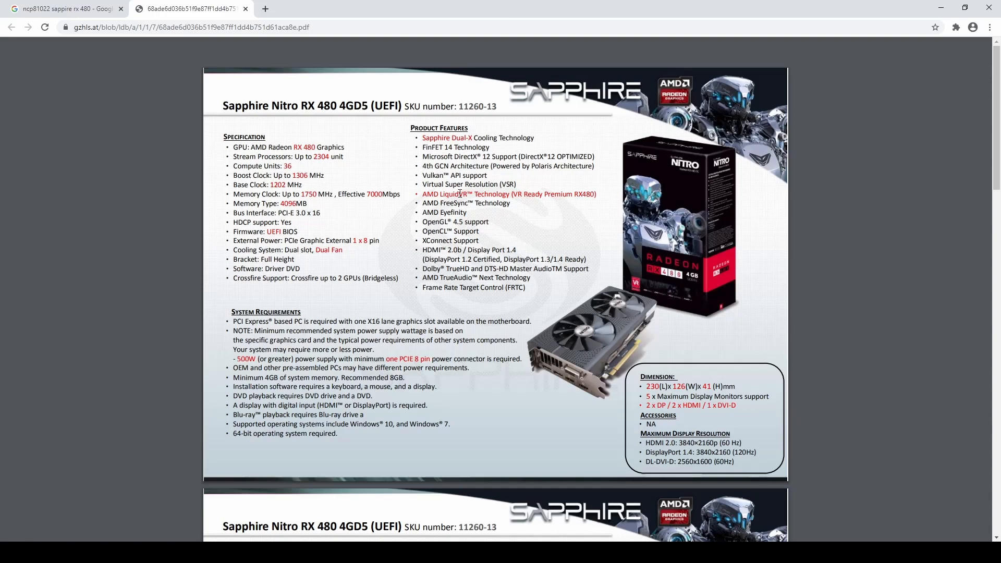
mouse_move(609, 209)
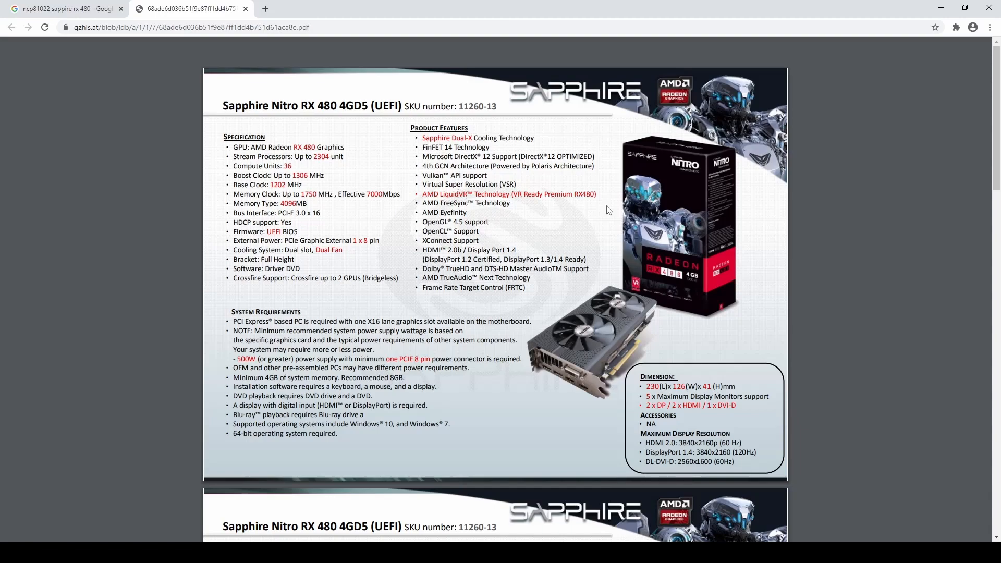
scroll("down", 3)
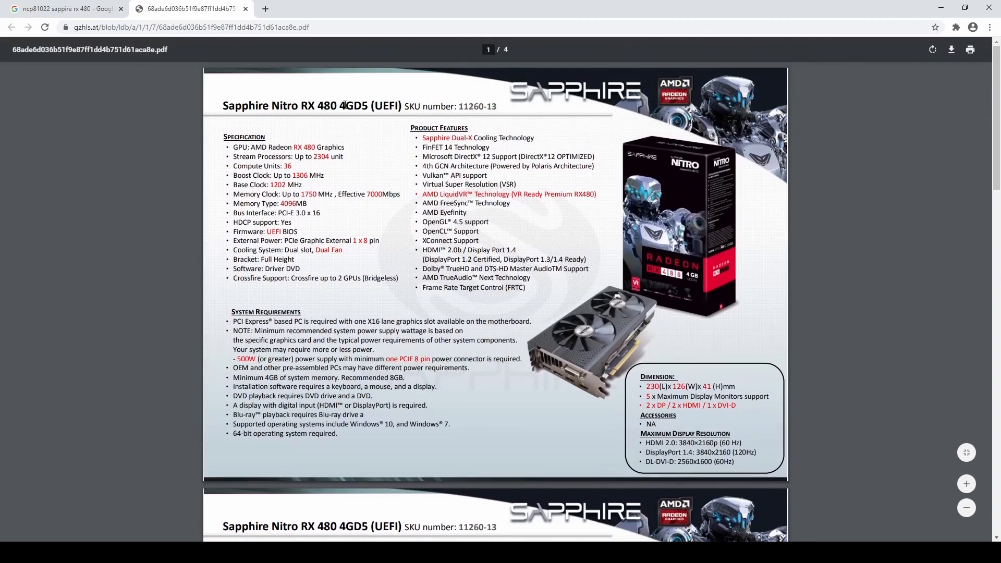
double_click(355, 107)
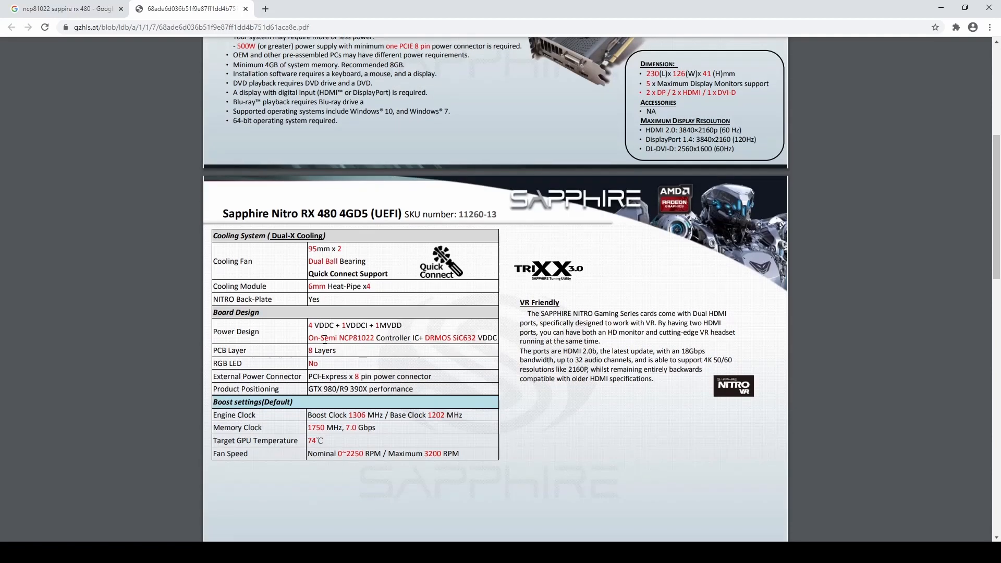
mouse_move(393, 338)
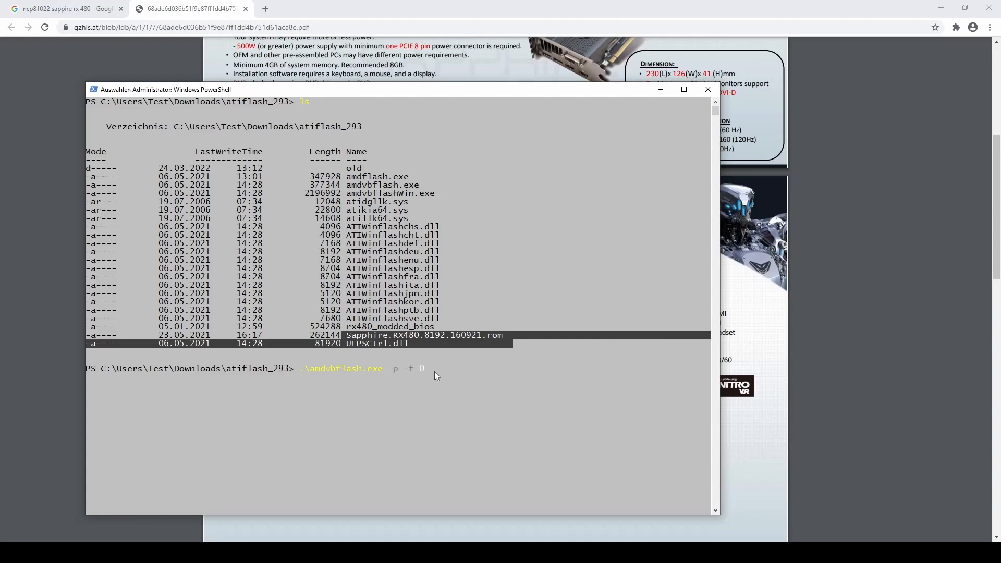
mouse_move(432, 376)
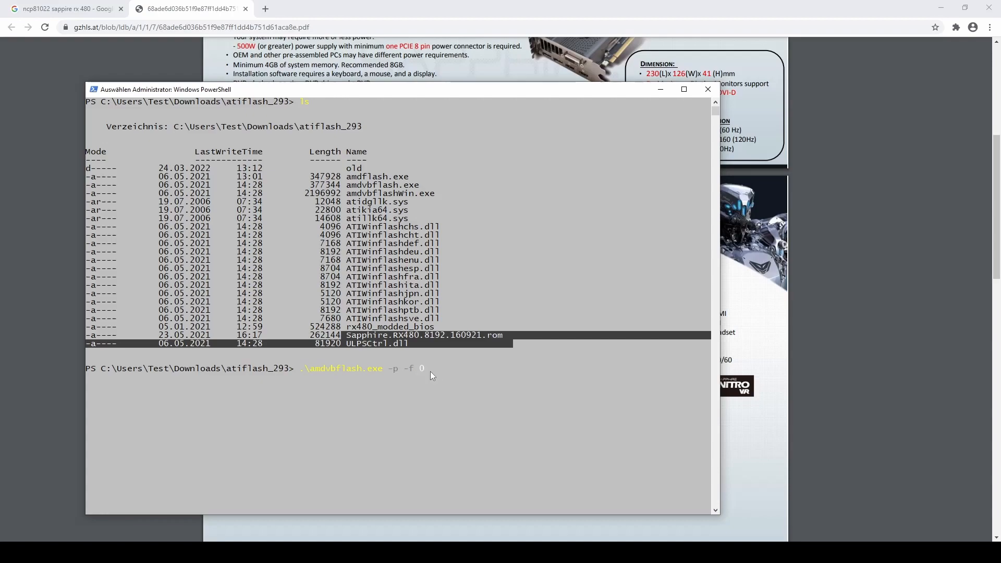
mouse_move(444, 372)
type(" .\\Sapphire.RX480.8192.160921.rom")
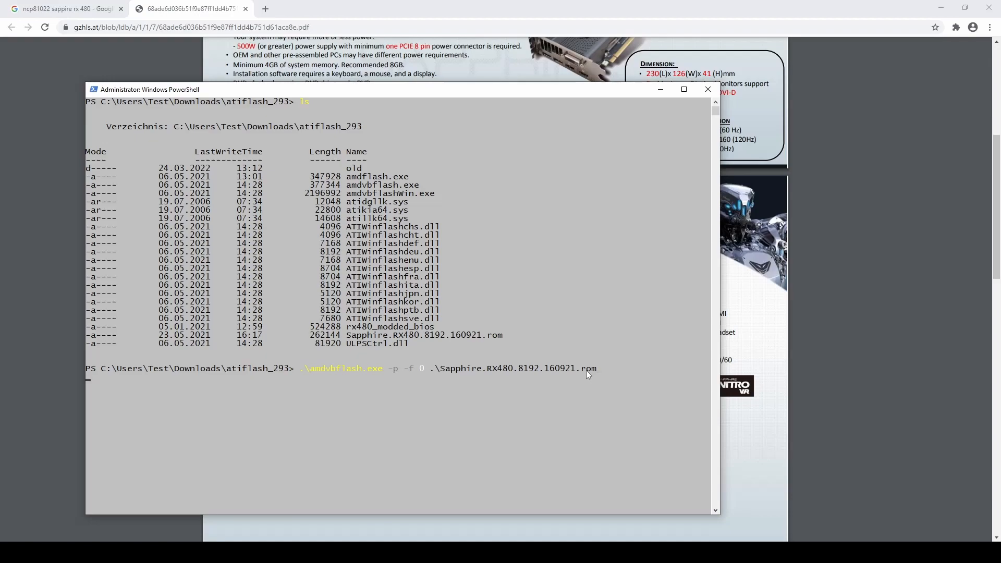
- Run amdvbflash to flash Sapphire.RX480.8192.160921.rom onto adapter 0
key("enter")
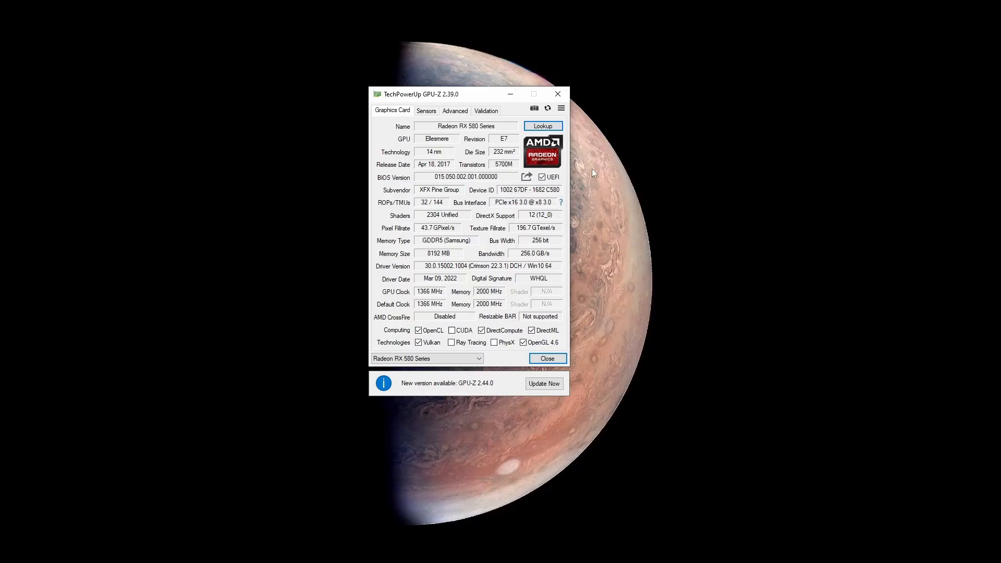
mouse_move(560, 203)
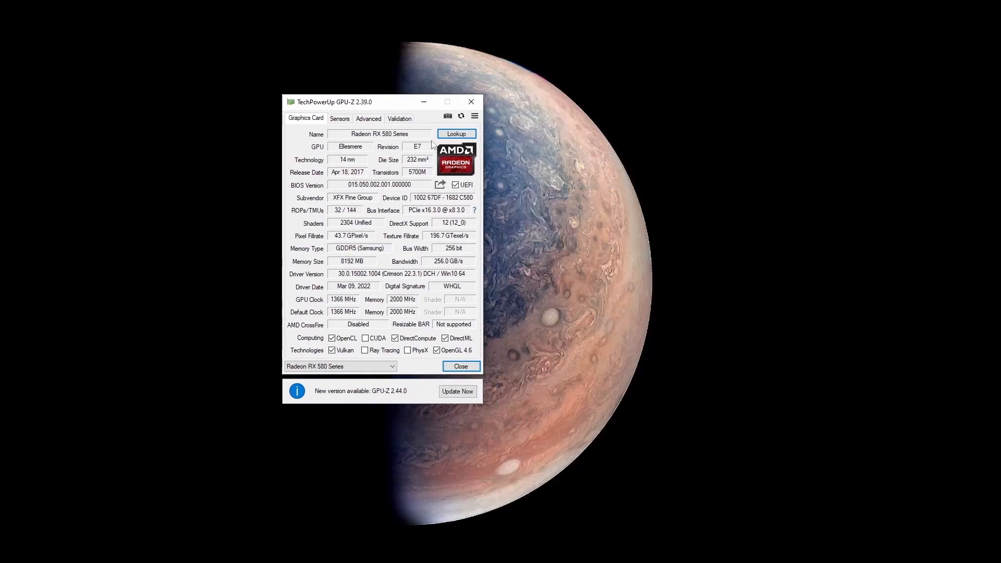
- Start the render test and watch sensors reach 93 % load, 1366 MHz and 131.4 W
left_click(475, 210)
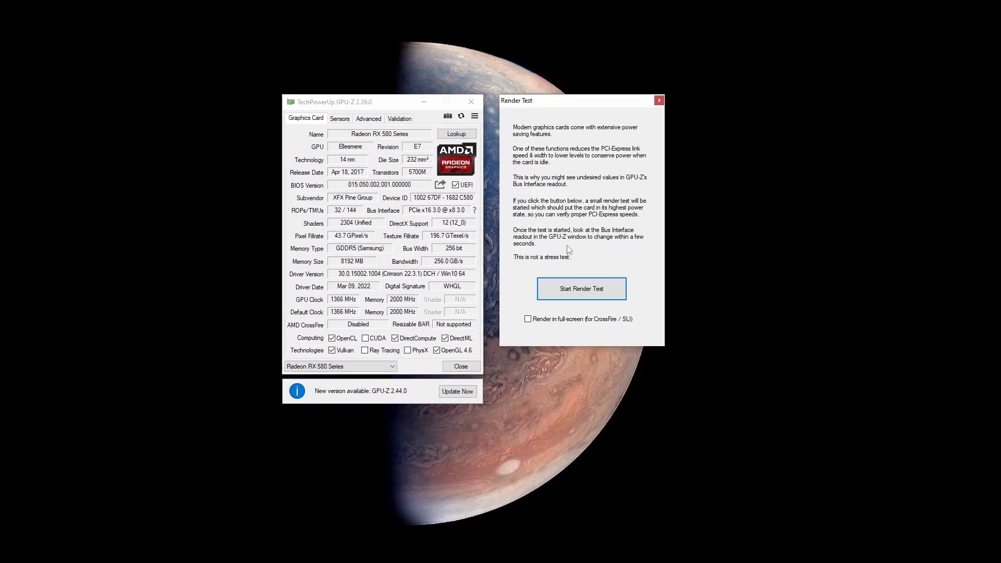
left_click(581, 289)
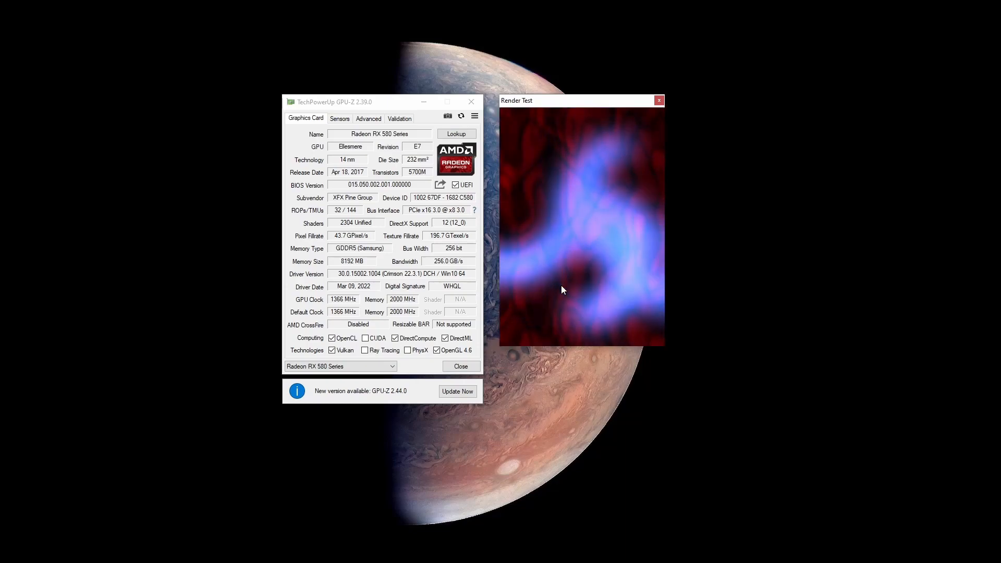
left_click(340, 118)
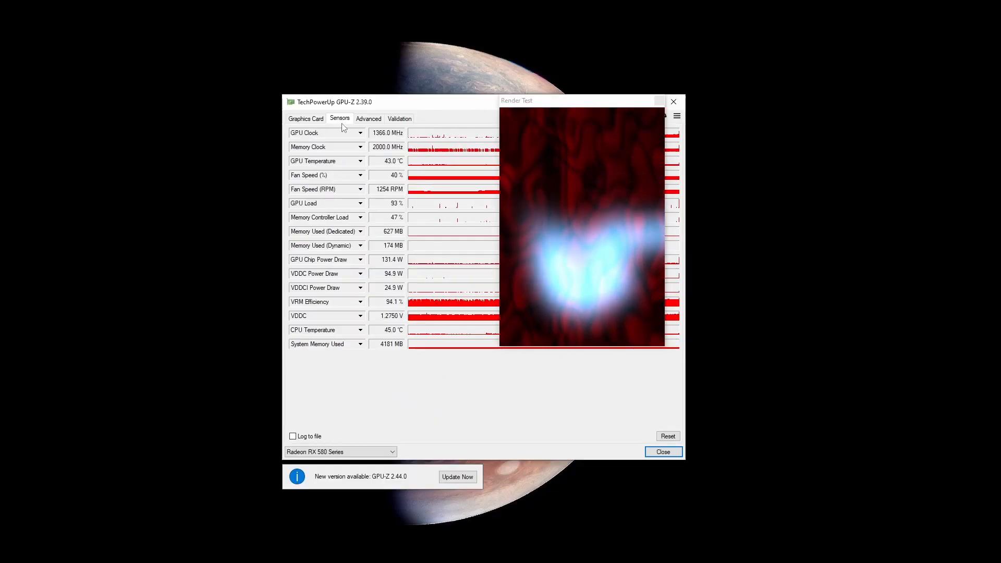